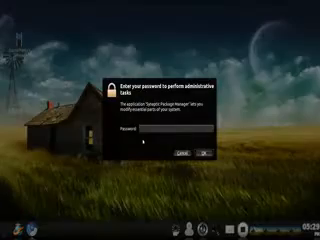
Authenticate Synaptic with the admin password and locate the awn-extras applet packages.
text(password)
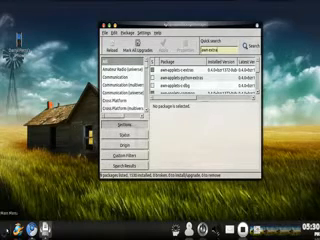
click(7, 230)
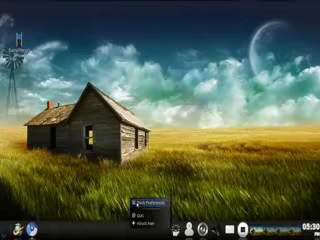
click(151, 188)
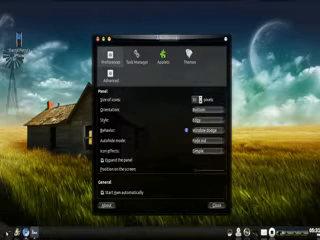
Adjust the Panel settings for icon size, orientation, style and behavior.
click(10, 228)
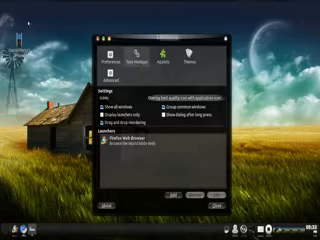
Switch AWN preferences to the Applets tab.
click(18, 8)
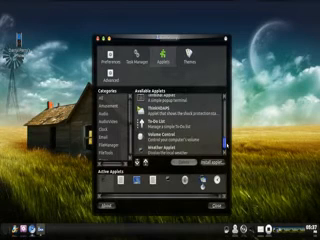
Scroll down through the Available Applets list to review applets.
scroll(down, 3)
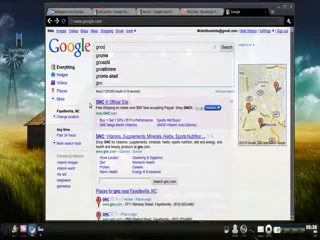
Search Google for 'gnome' and scroll gnome-look.org's latest theme listings.
text(gnome-look.org)
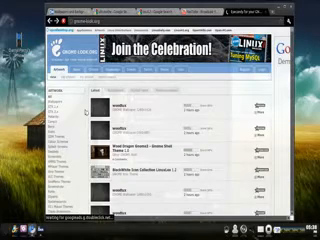
scroll(down, 3)
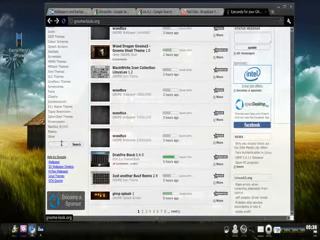